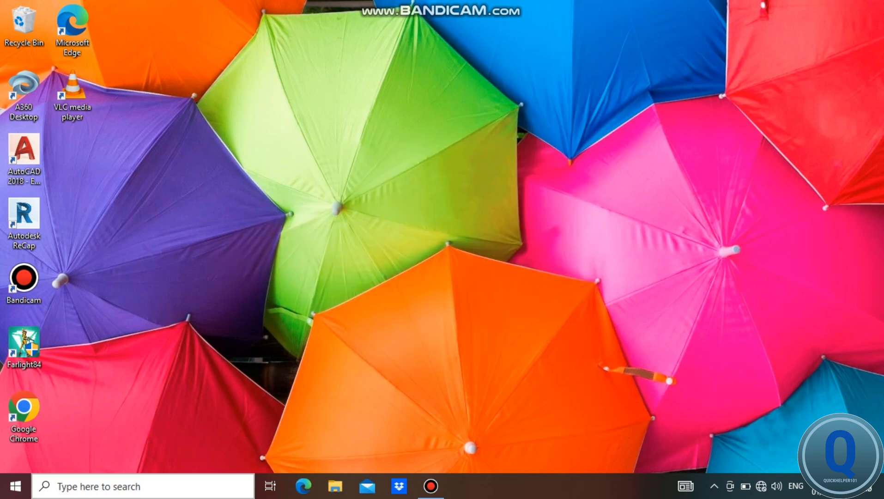
# Search Windows for 'microsoft store' and show the Microsoft Store result's app options
pyautogui.click(141, 486)
pyautogui.write('microsoft')
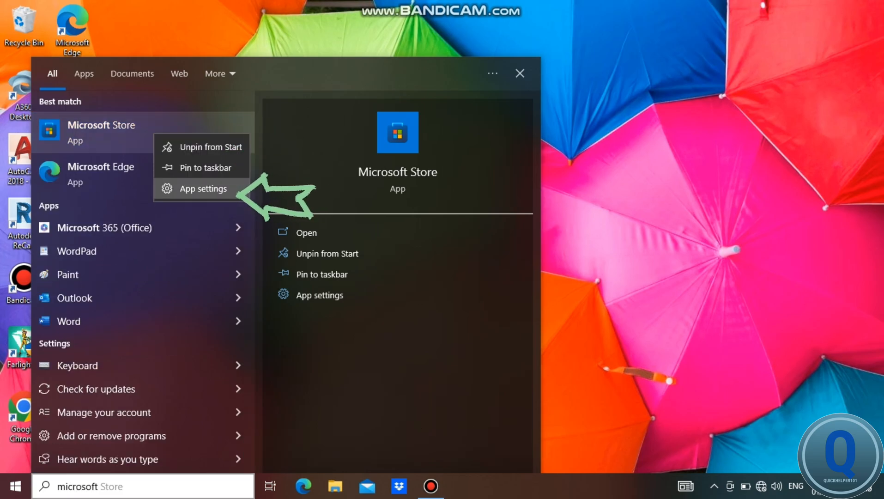
# Open Microsoft Store's App settings, scroll to Repair and Reset, then close Settings
pyautogui.click(202, 189)
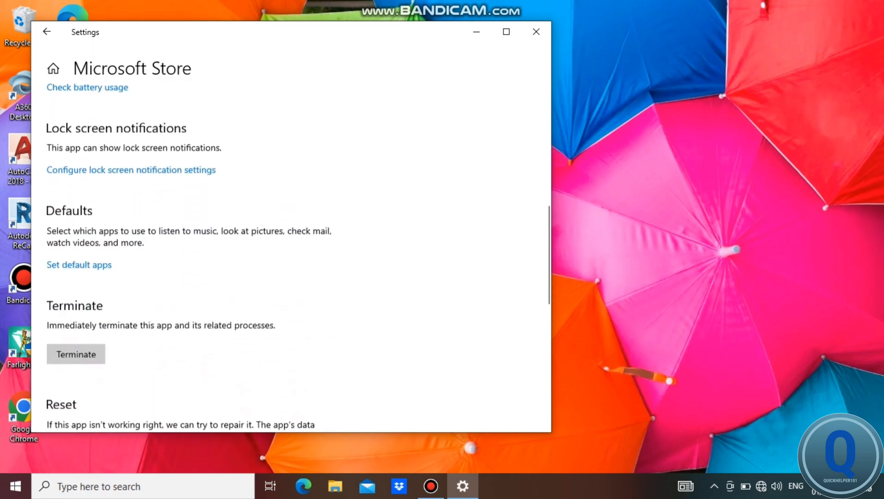
pyautogui.scroll(-3)
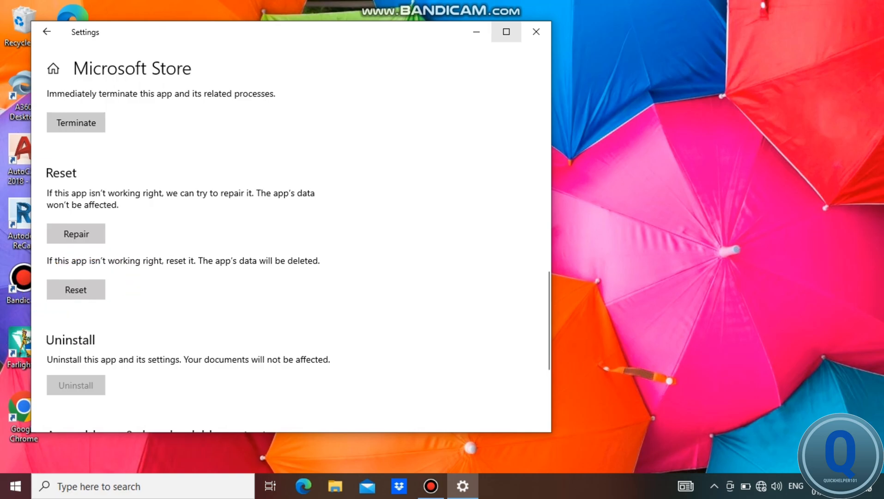
pyautogui.click(534, 32)
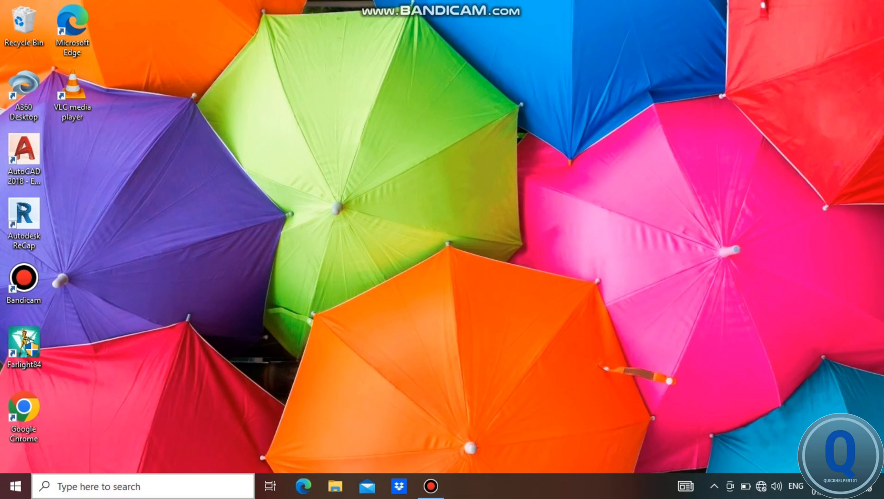
pyautogui.click(141, 486)
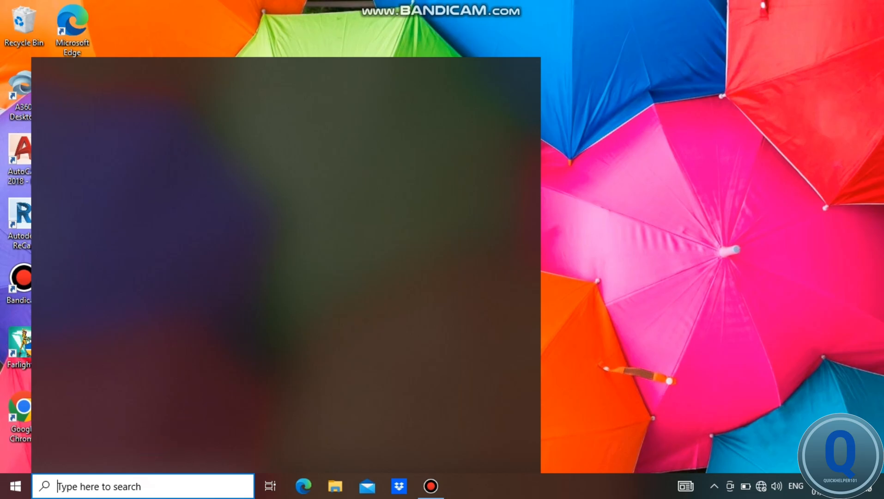
pyautogui.write('cmd')
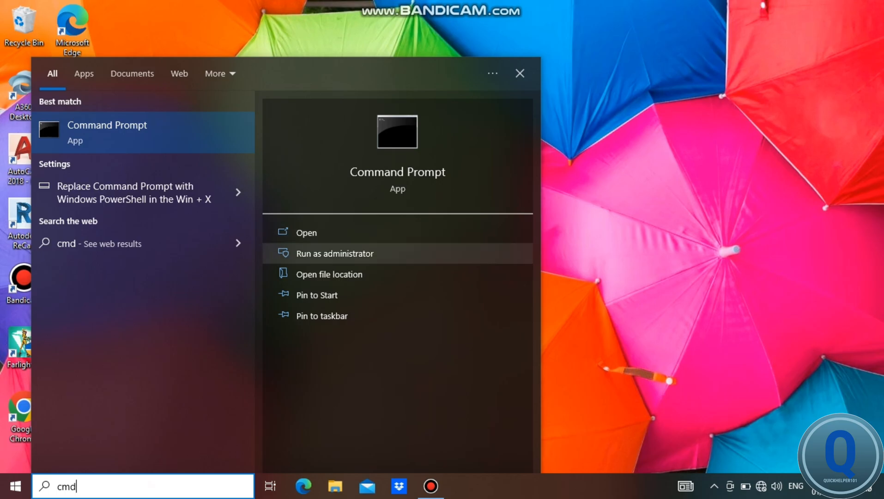
pyautogui.click(334, 253)
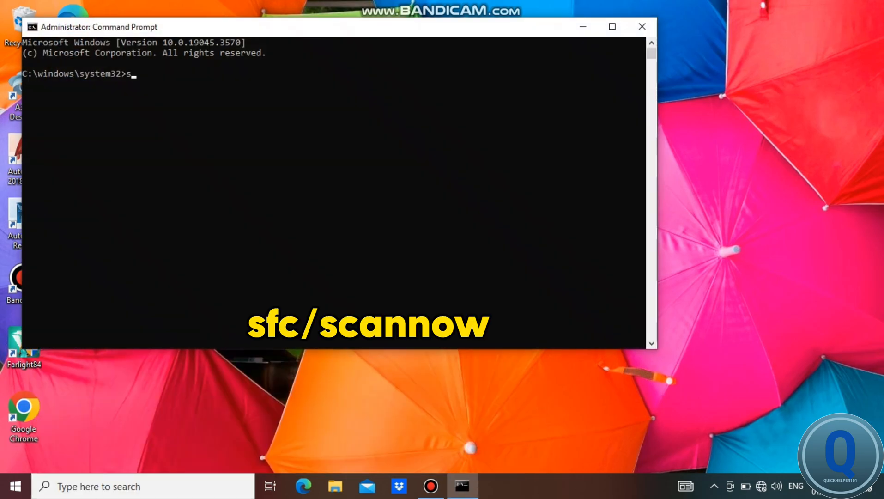
pyautogui.write('fc /scannow')
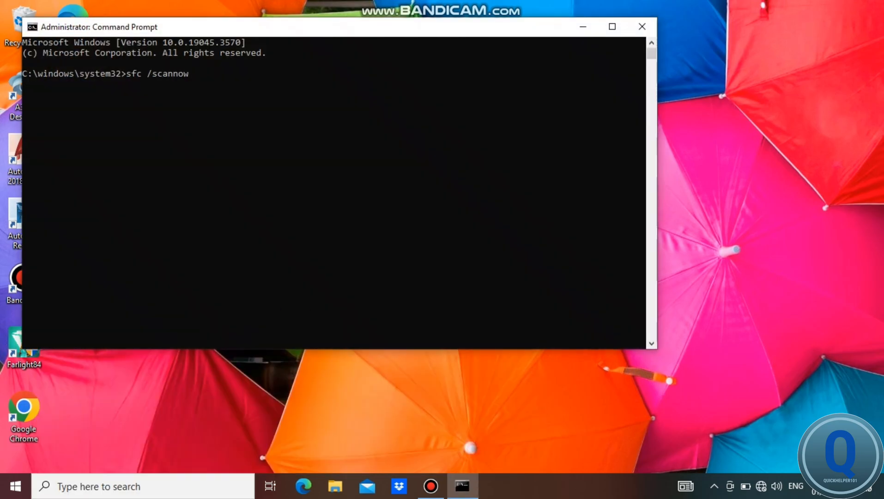
pyautogui.moveTo(642, 26)
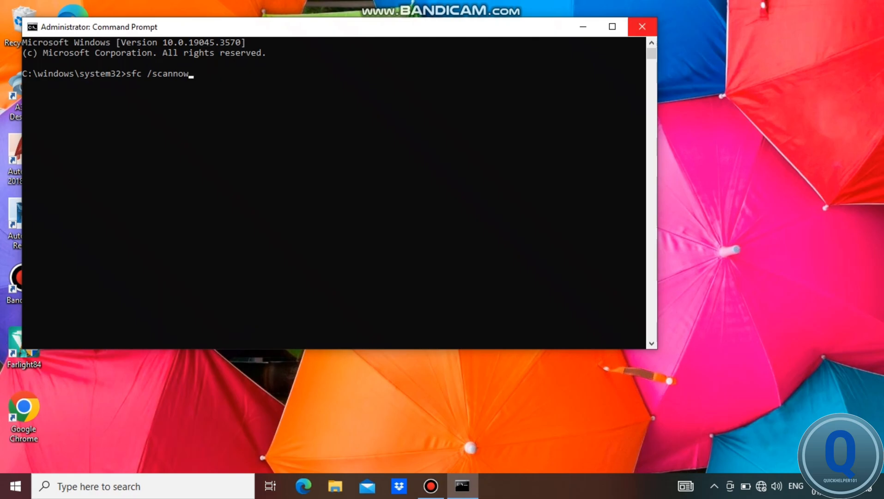
pyautogui.click(641, 27)
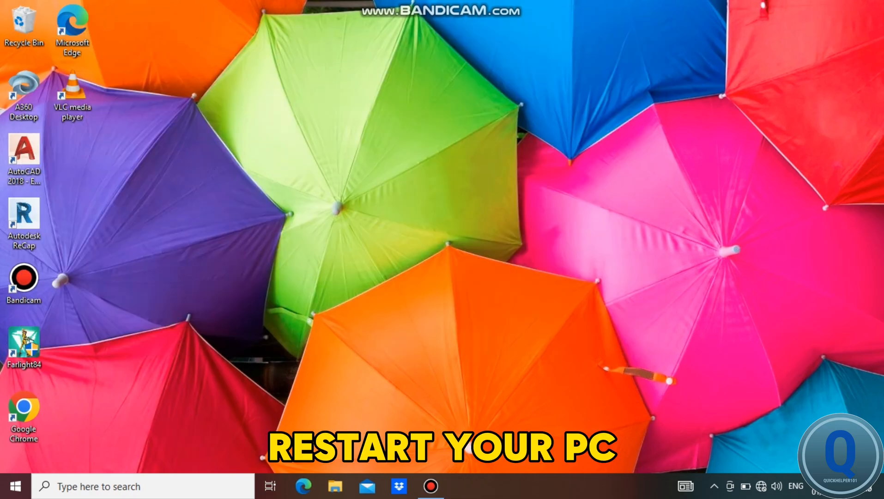